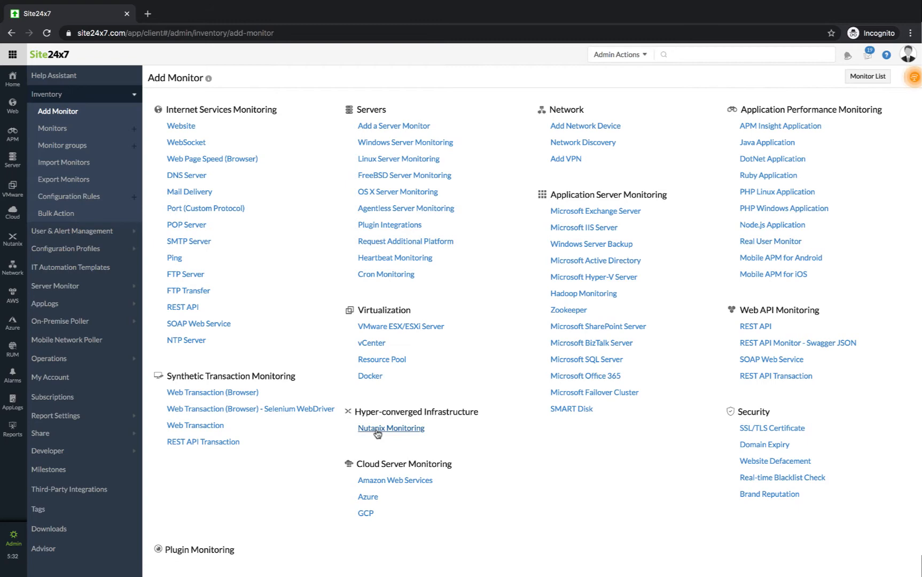
Step: Start a Nutanix cluster monitor with display name Zylker -Nutanix, host zlykerdemocluster and a username
click(390, 427)
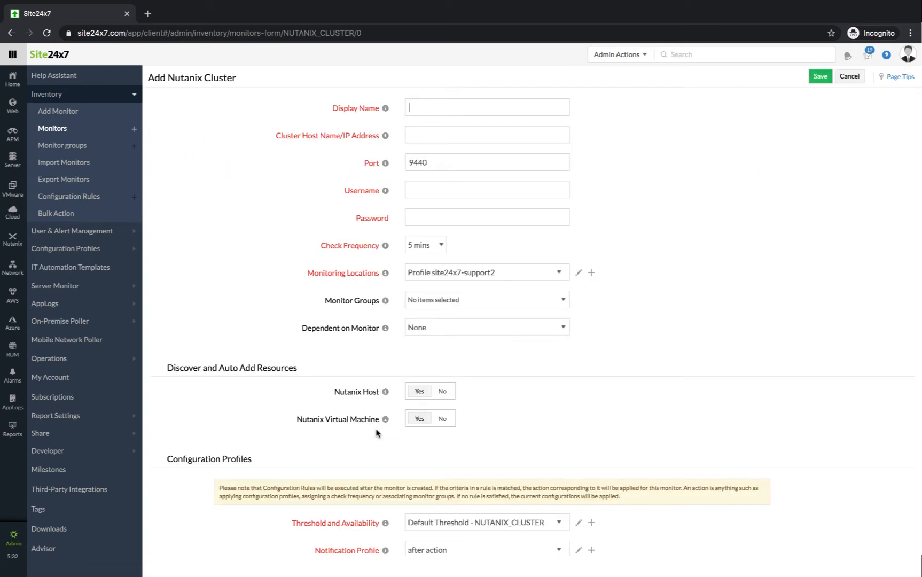
text(Zylker -Nutanix)
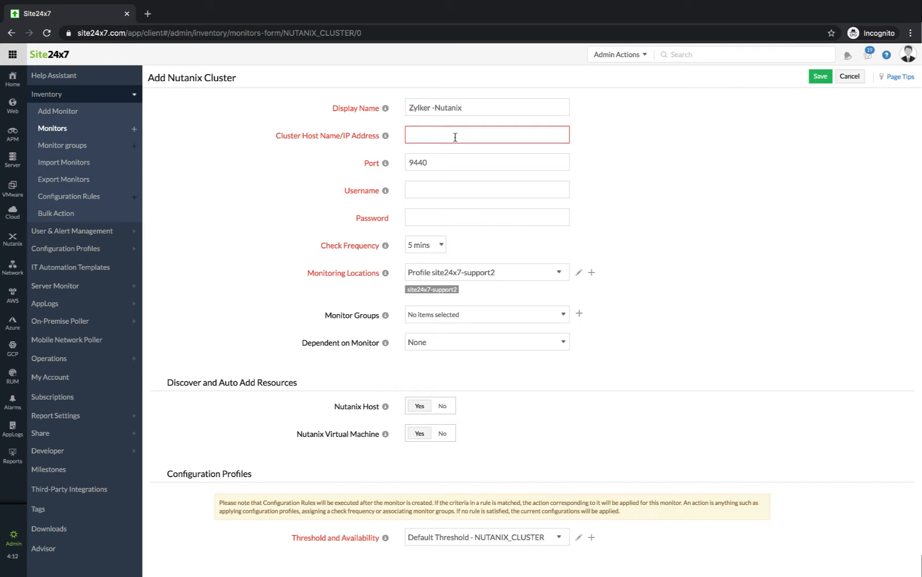
text(zlykerdemocluster)
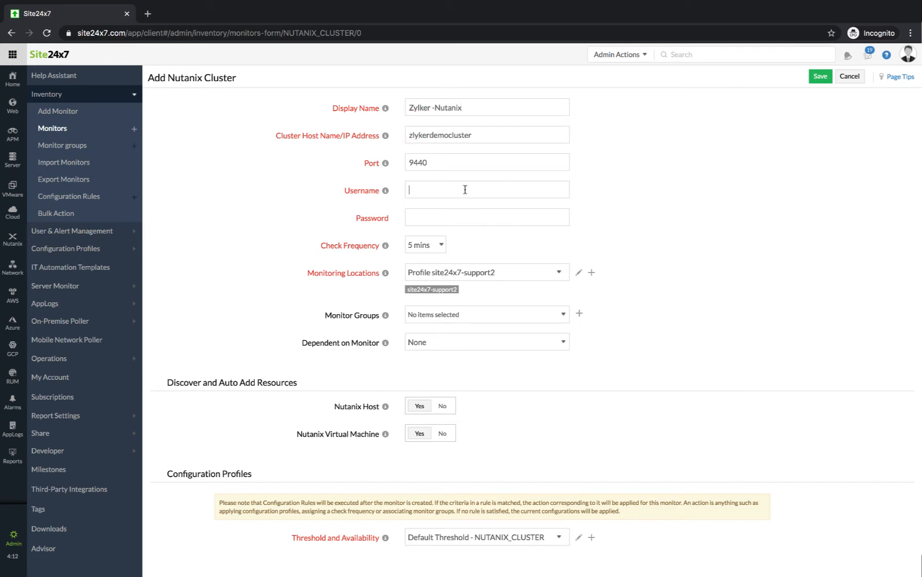
text(user)
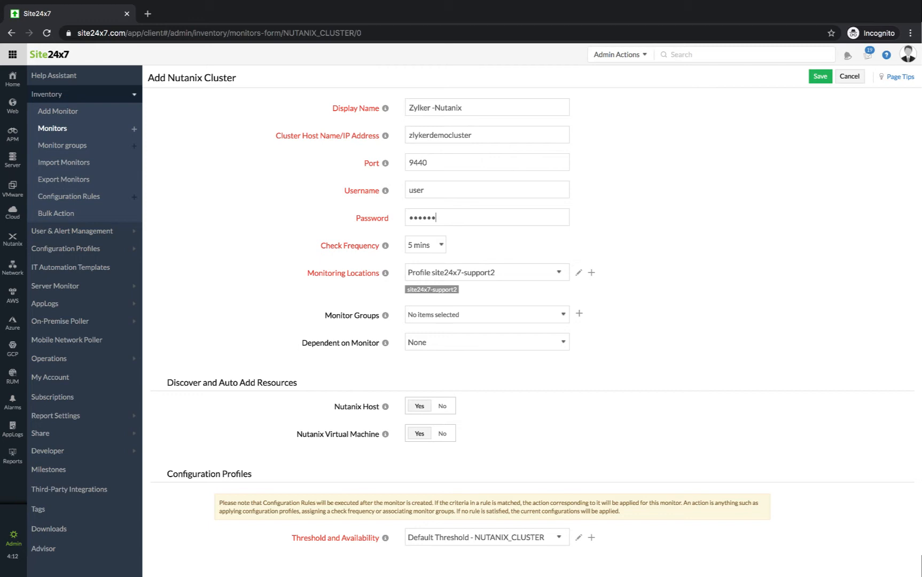
mouse_move(561, 283)
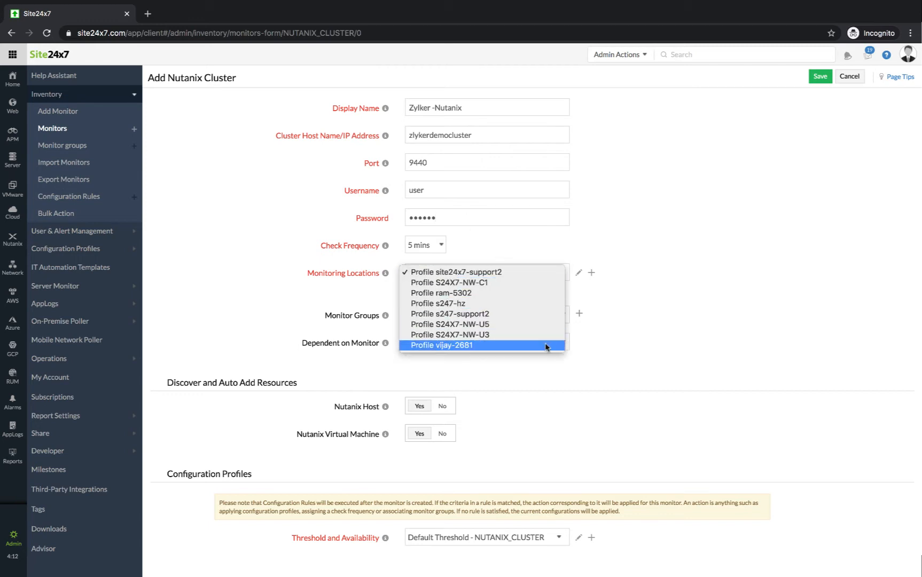
Step: Use the vijay-2681 location profile, the abcml.com group, and depend on Zylker Nutanix Cluster
click(442, 345)
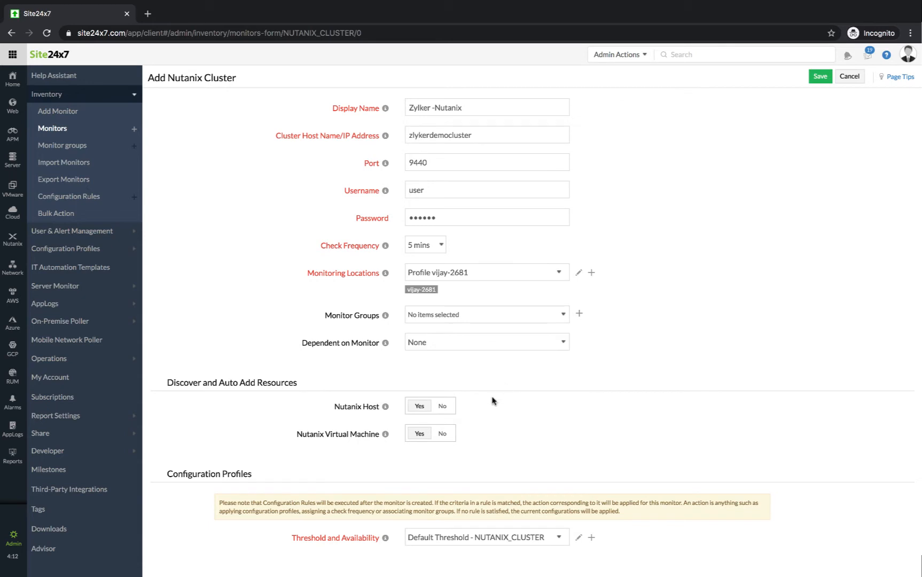
mouse_move(560, 331)
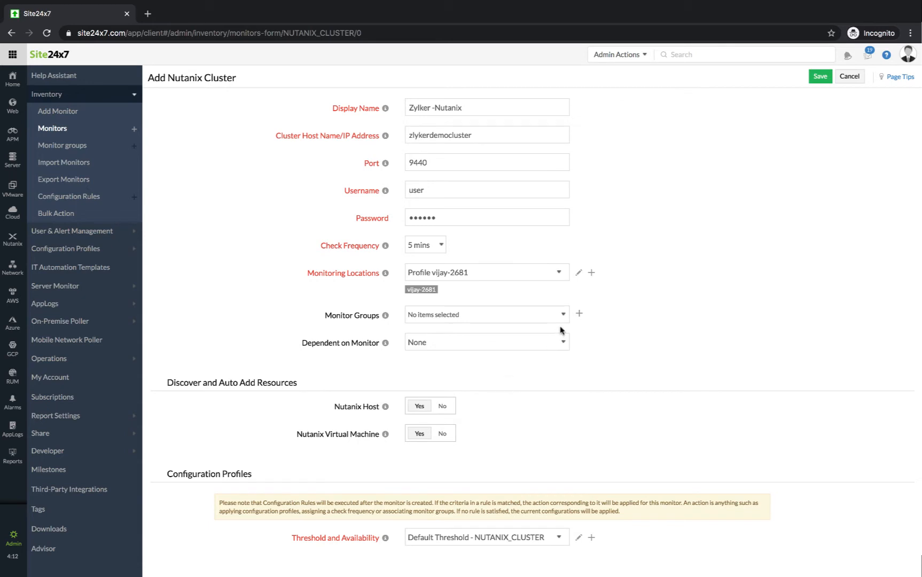
click(486, 313)
text(nuta)
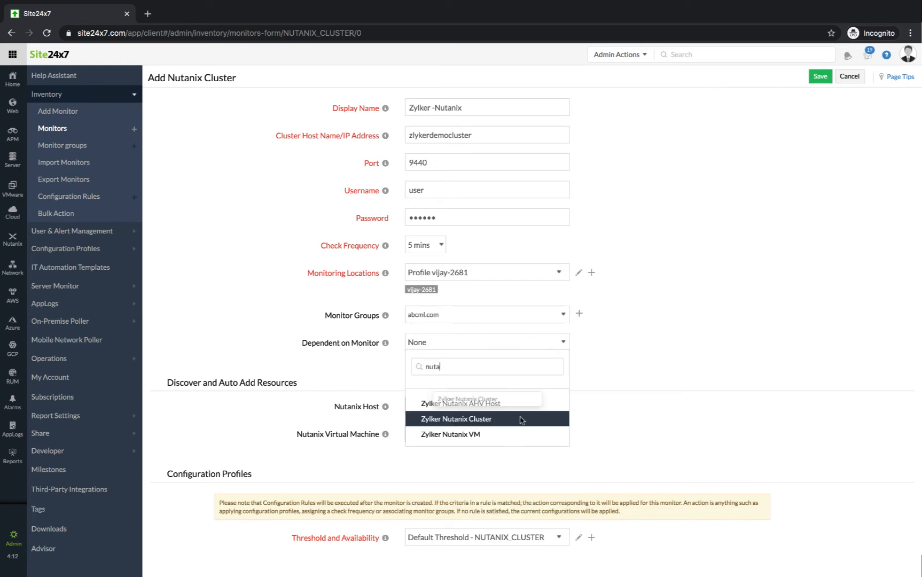
click(454, 418)
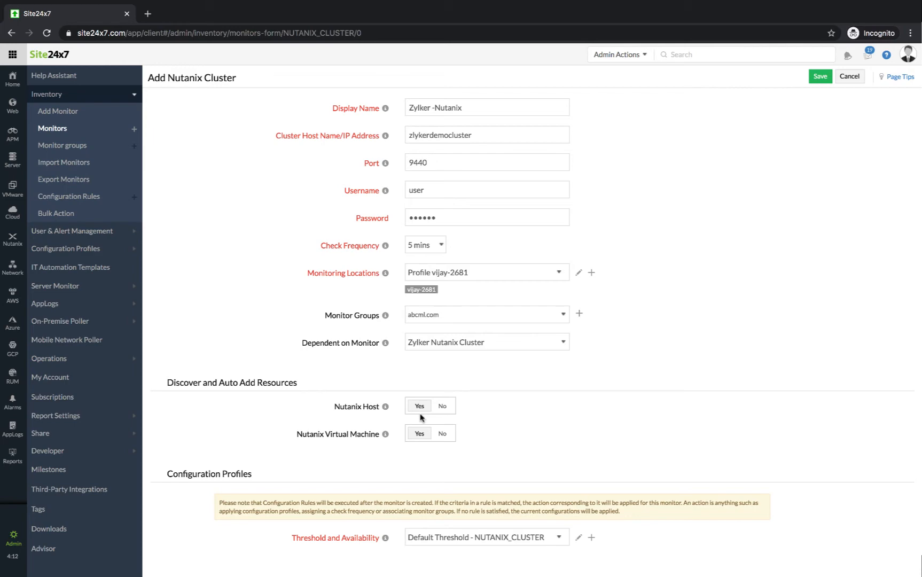
mouse_move(421, 440)
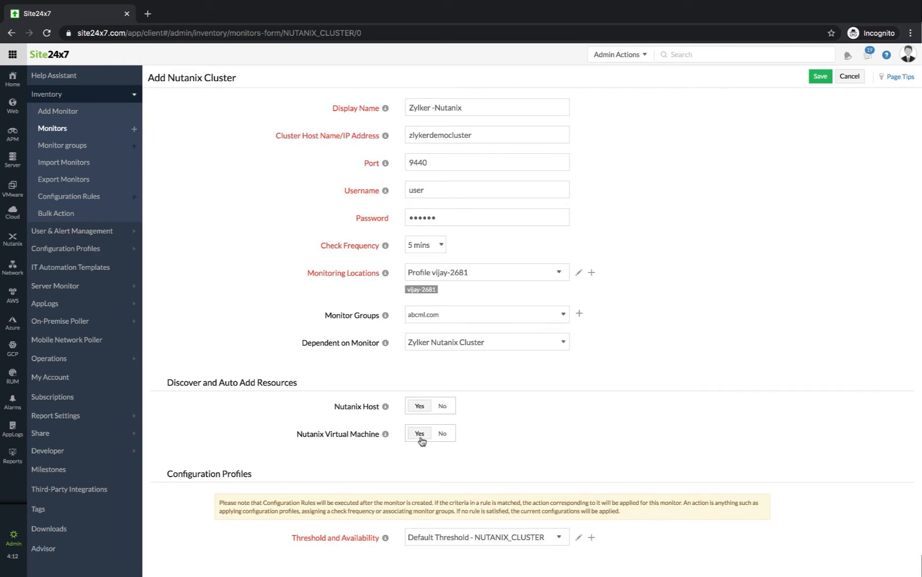
scroll(down, 3)
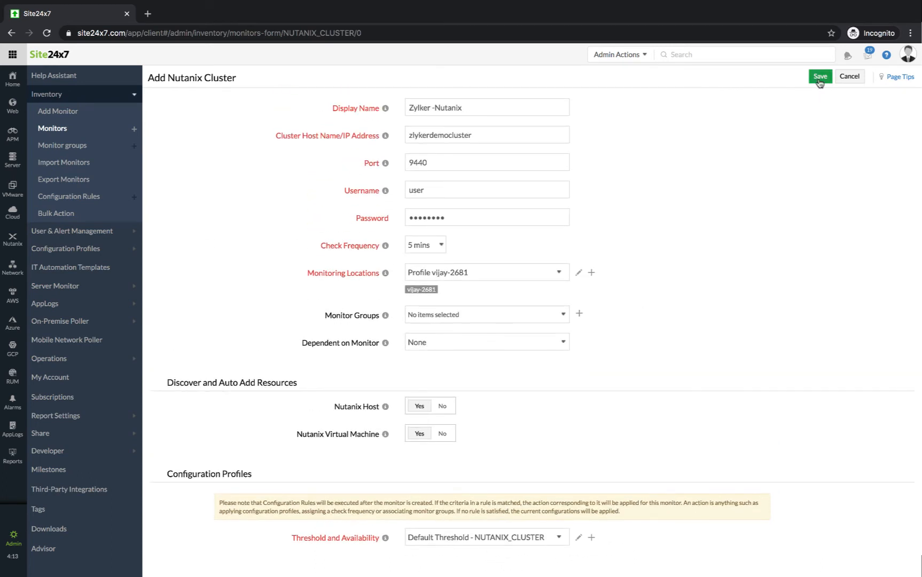
Step: Save the new Nutanix cluster monitor so the status list confirms the update
click(819, 75)
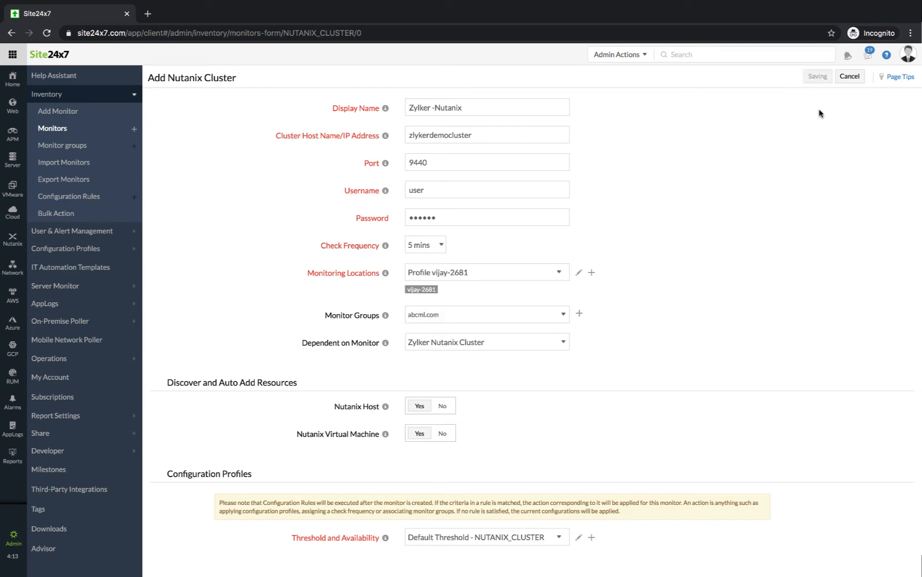
click(816, 77)
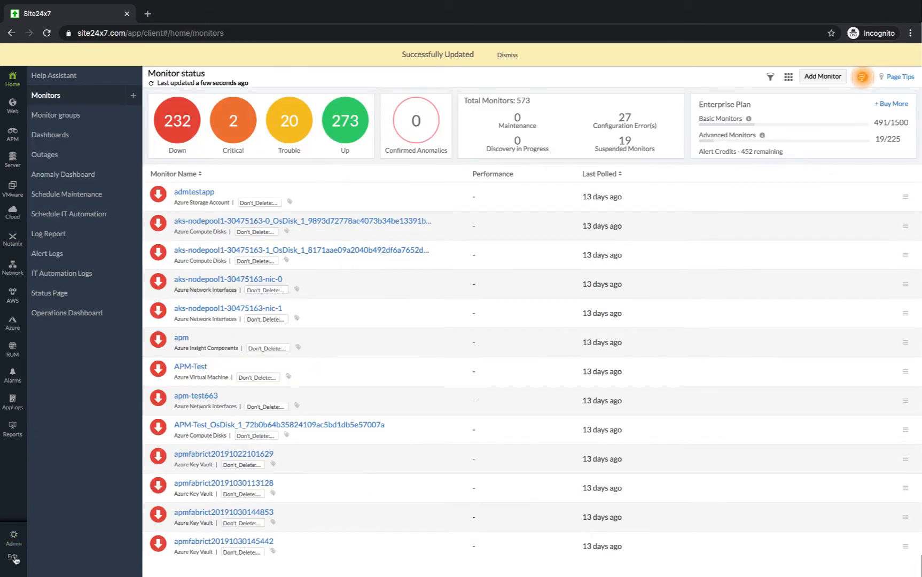
Step: Review the Zylker Nutanix Cluster summary charts from availability down to content cache hit rate
click(12, 238)
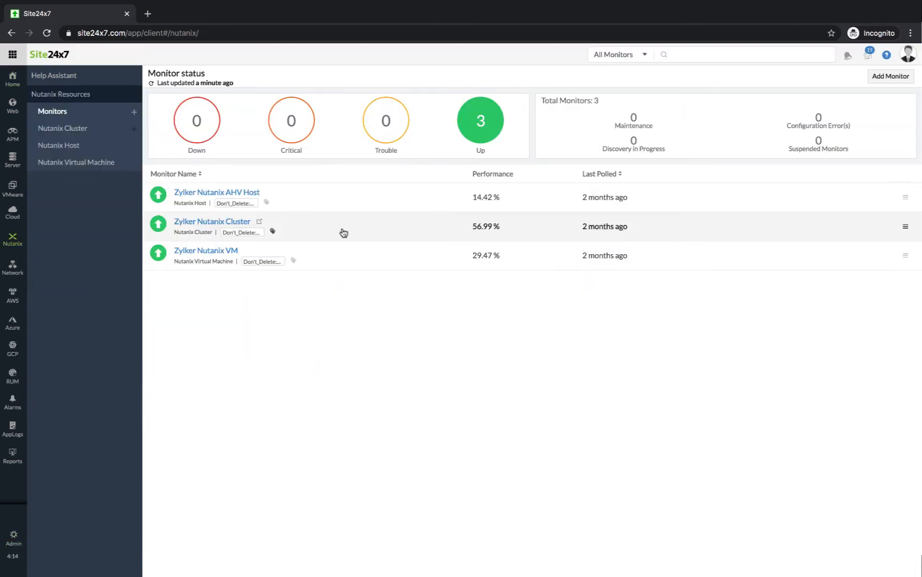
click(212, 222)
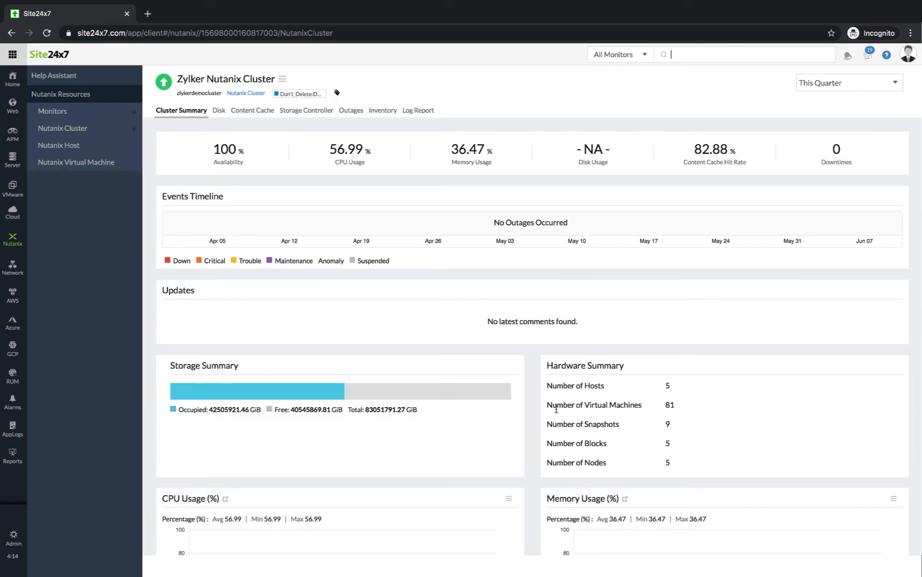
scroll(down, 3)
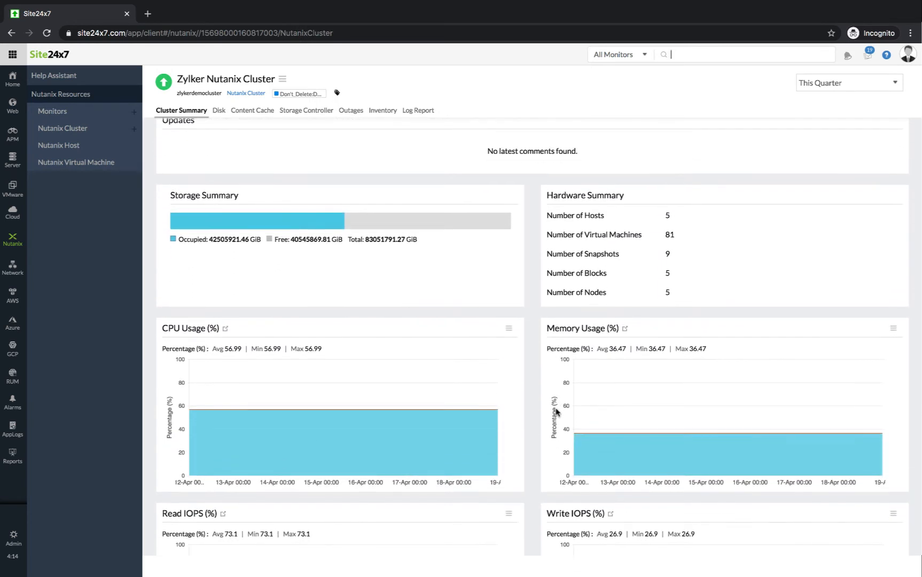
scroll(down, 3)
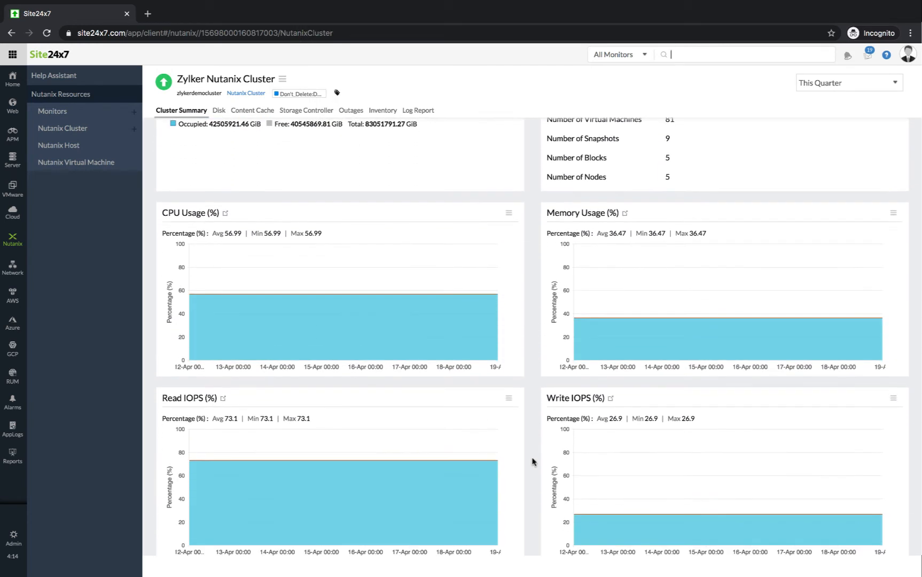
scroll(down, 3)
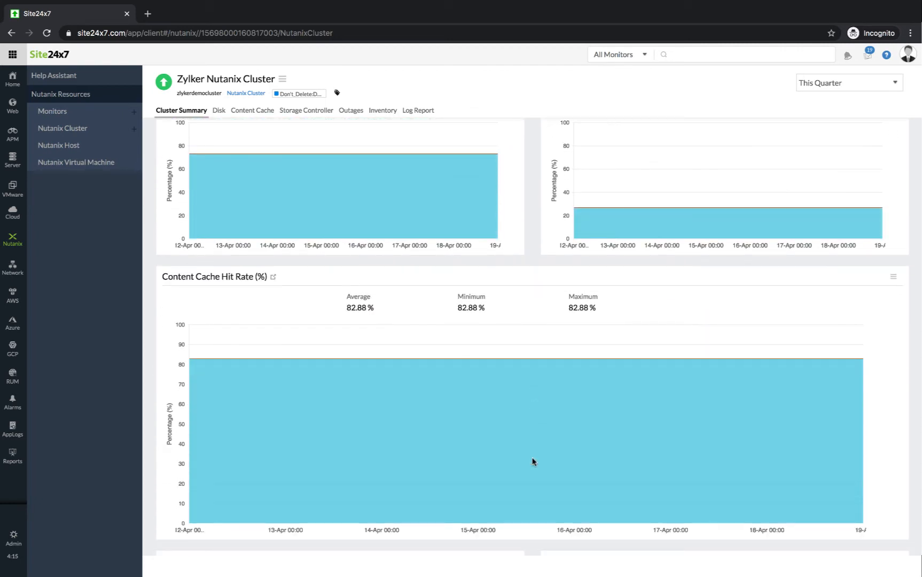
Step: Review the cluster's Disk and Content Cache charts, then its Storage Controller I/O charts
click(218, 110)
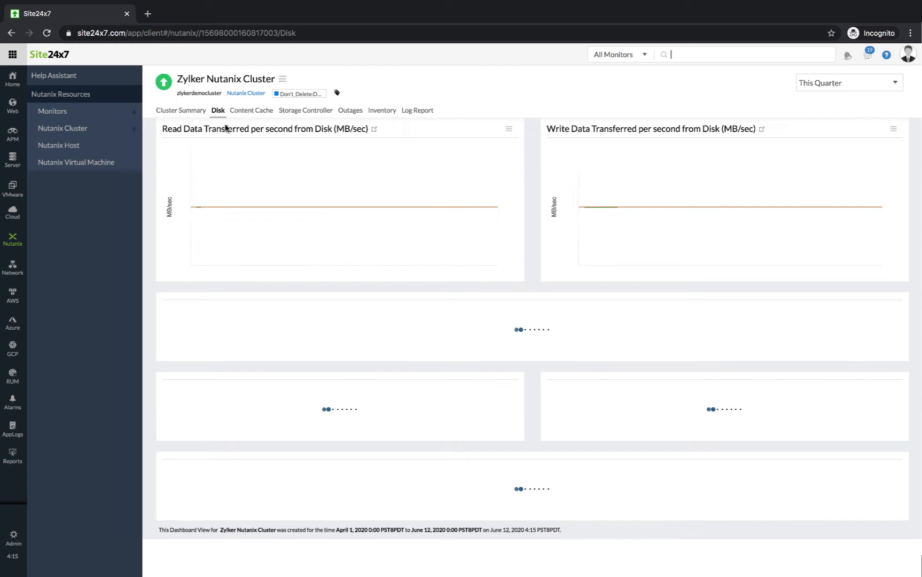
scroll(down, 3)
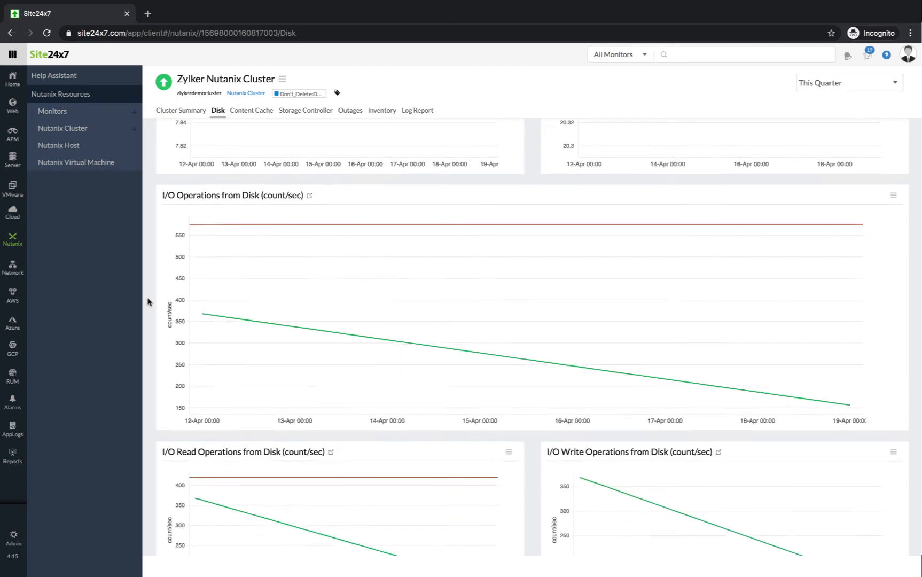
scroll(down, 3)
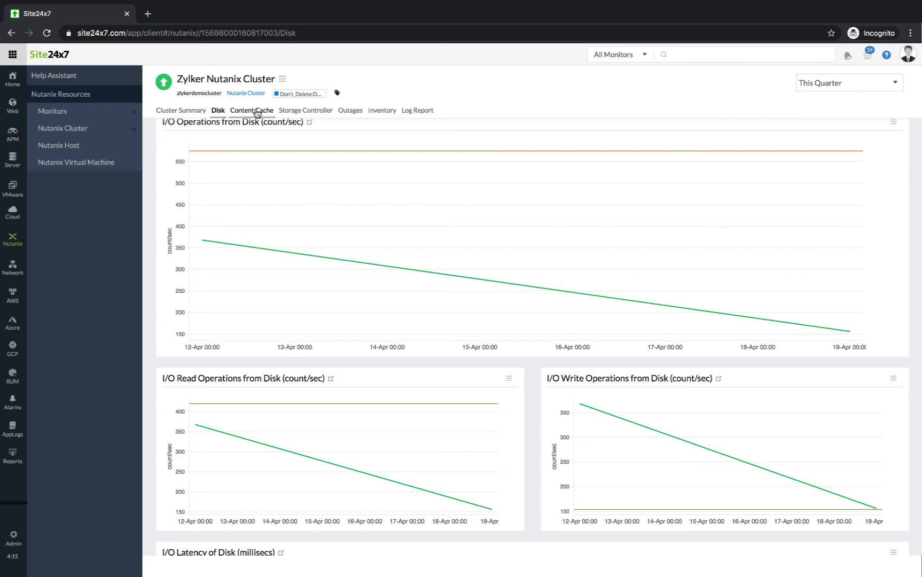
click(251, 110)
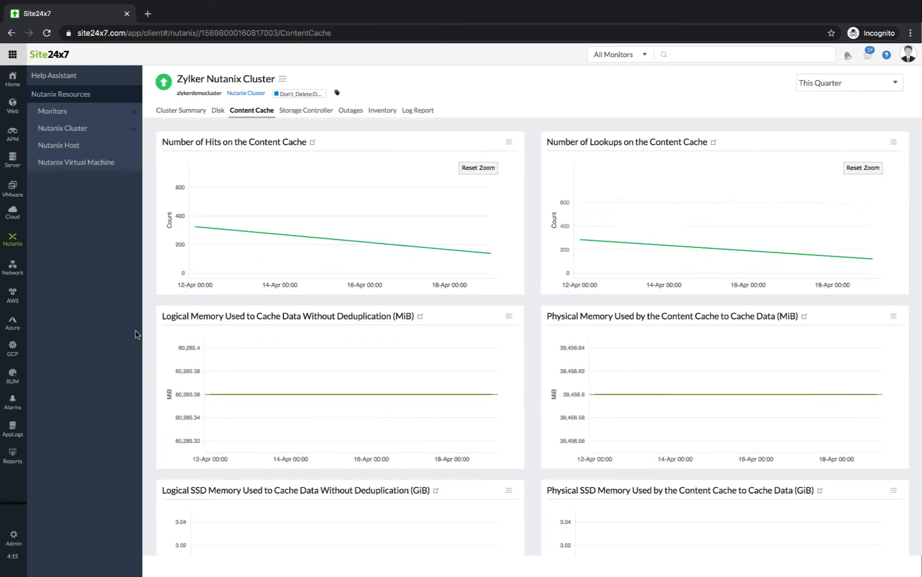
scroll(down, 3)
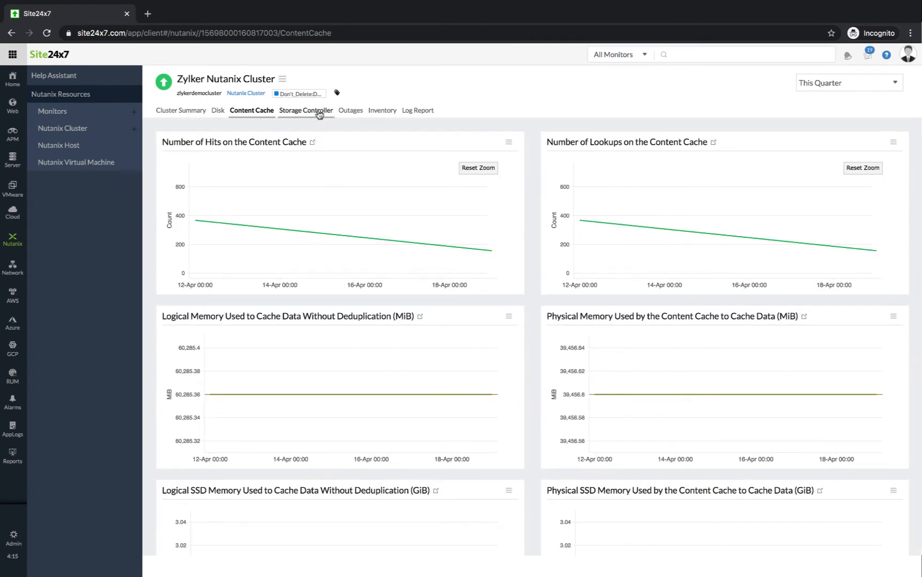
click(305, 110)
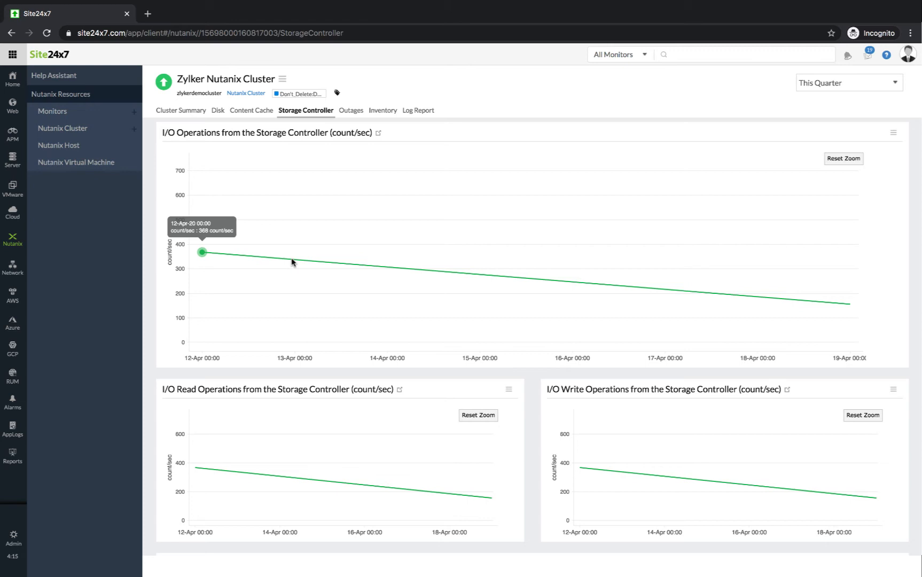
Step: Review the Zylker Nutanix AHV Host summary down to its configuration and hardware details
click(57, 145)
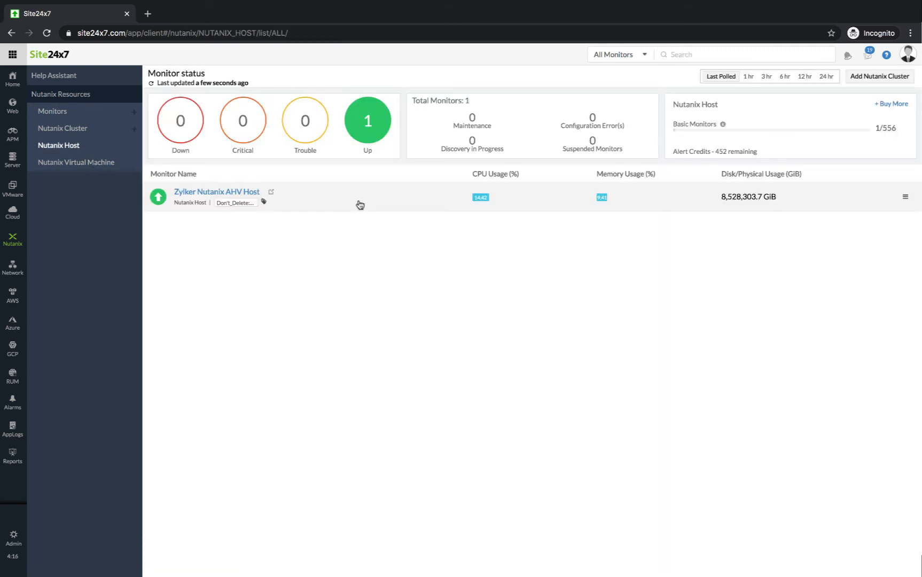
click(216, 191)
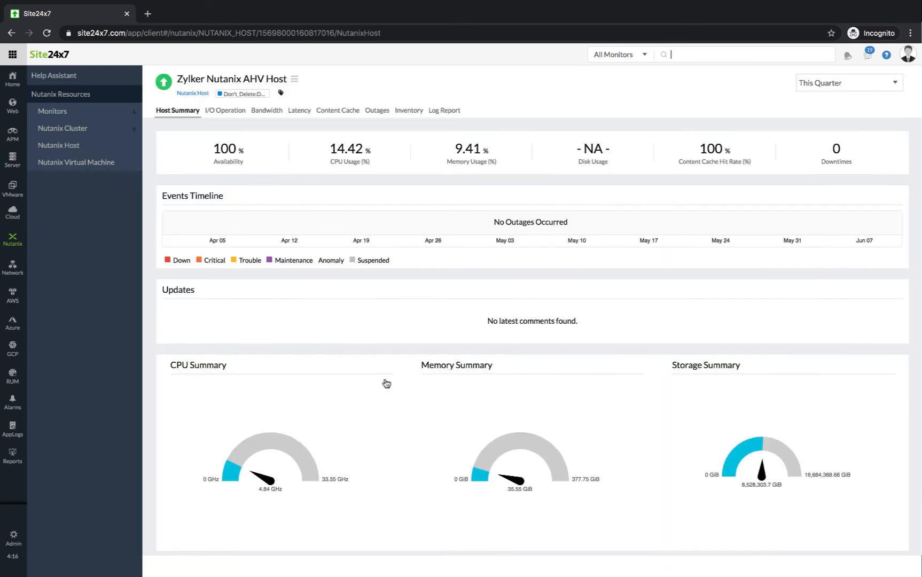
scroll(down, 3)
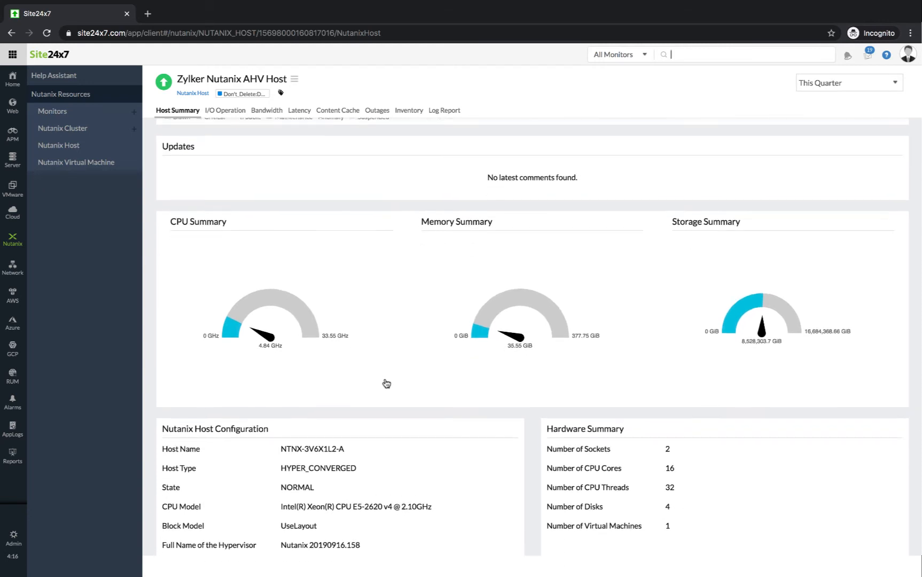
scroll(down, 3)
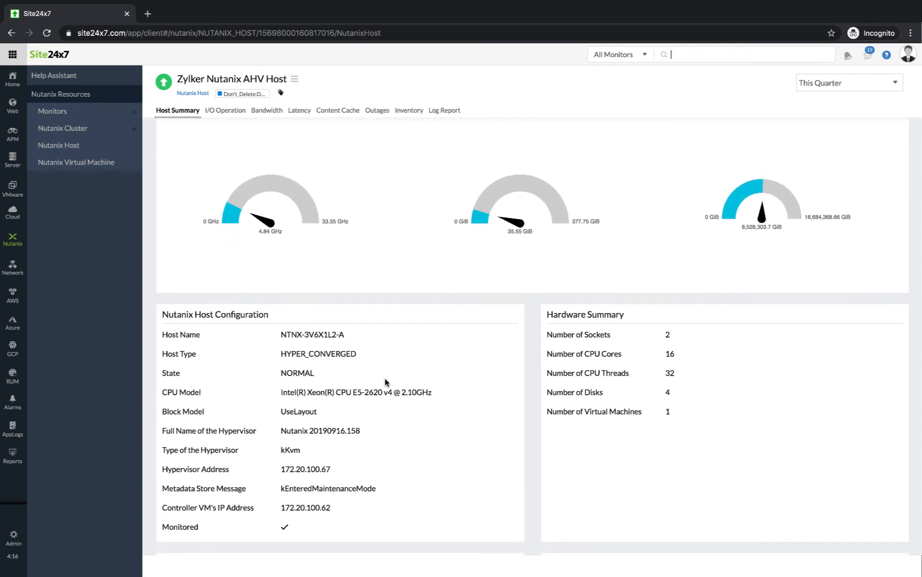
scroll(down, 3)
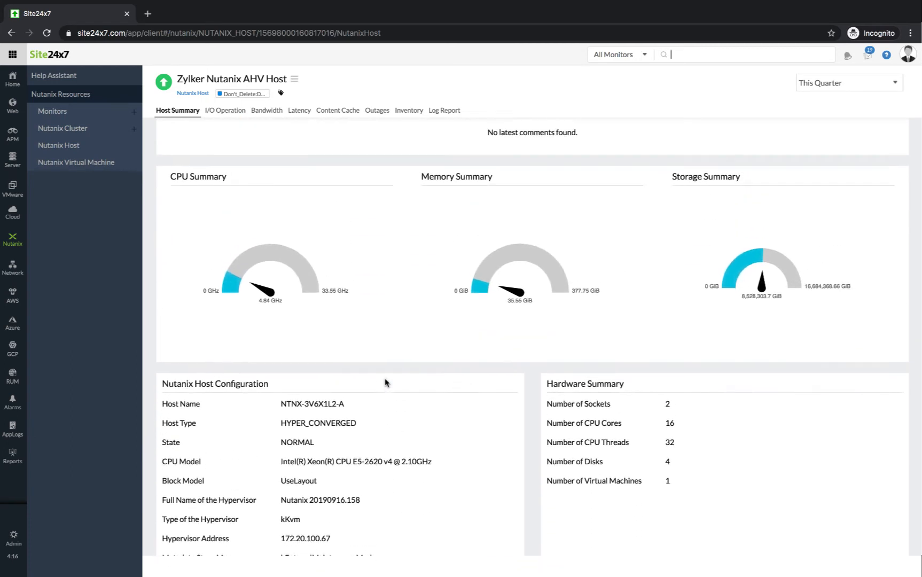
Step: Review the AHV host's I/O Operation, Bandwidth, Latency and Content Cache charts in turn
click(226, 110)
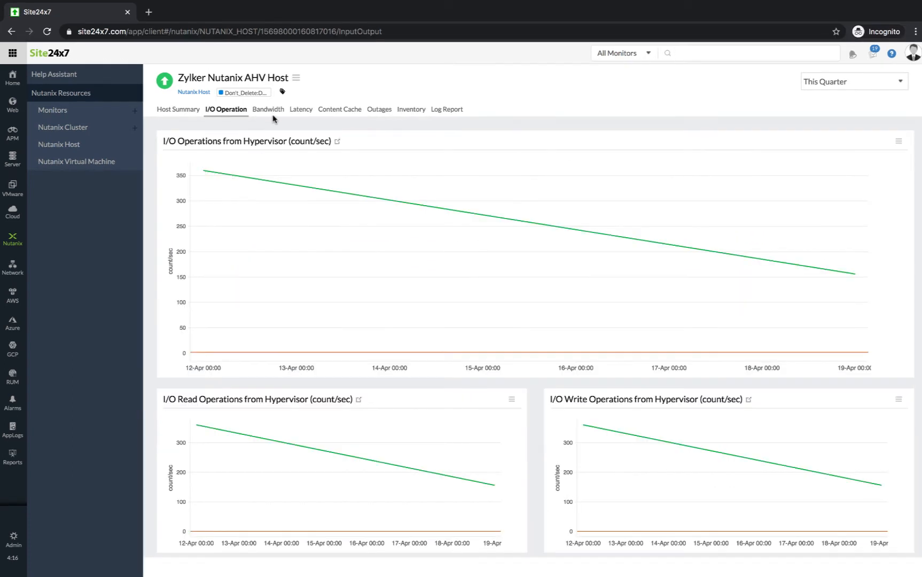
click(267, 109)
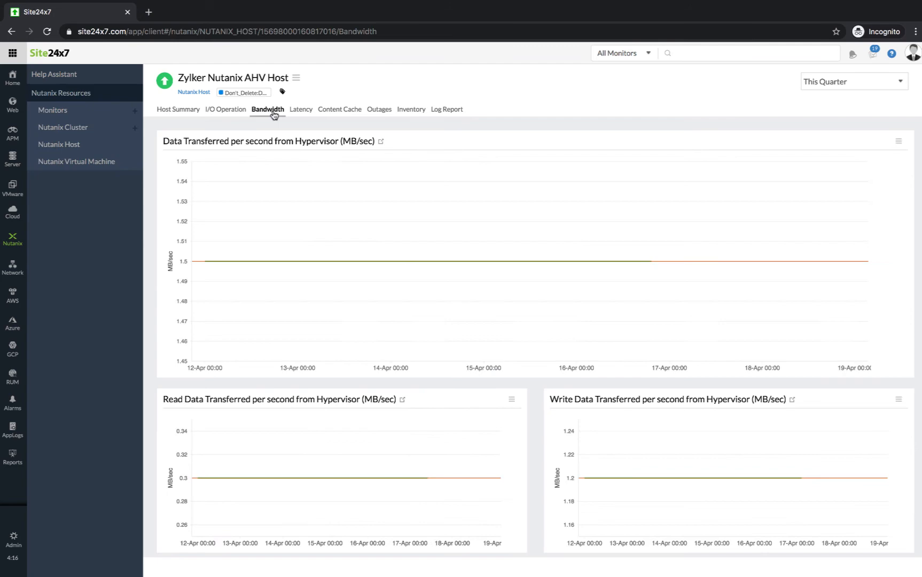
click(300, 109)
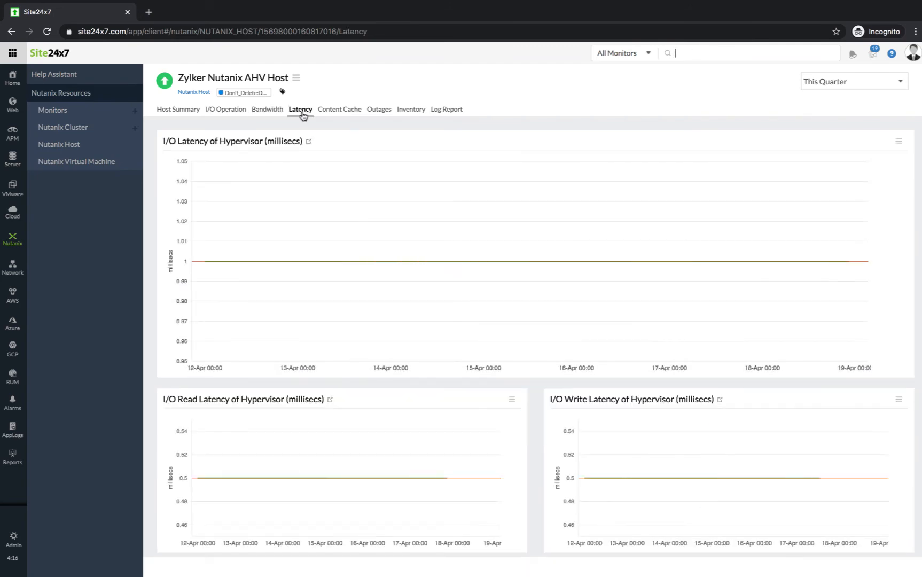
scroll(down, 3)
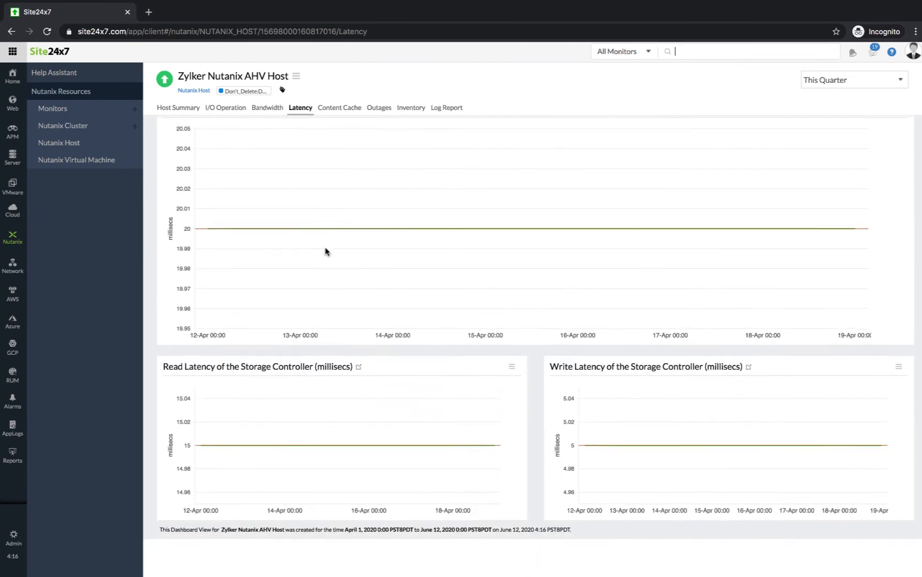
scroll(down, 3)
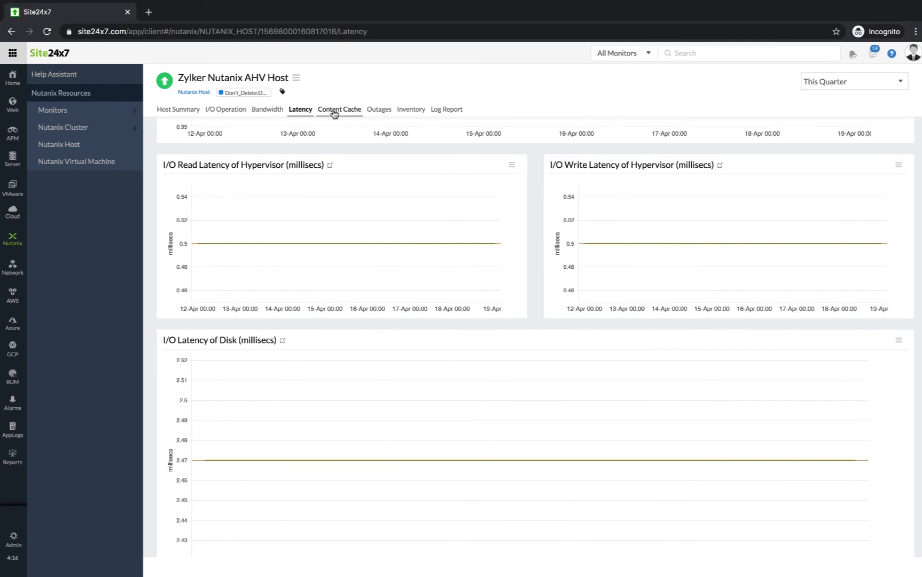
click(338, 109)
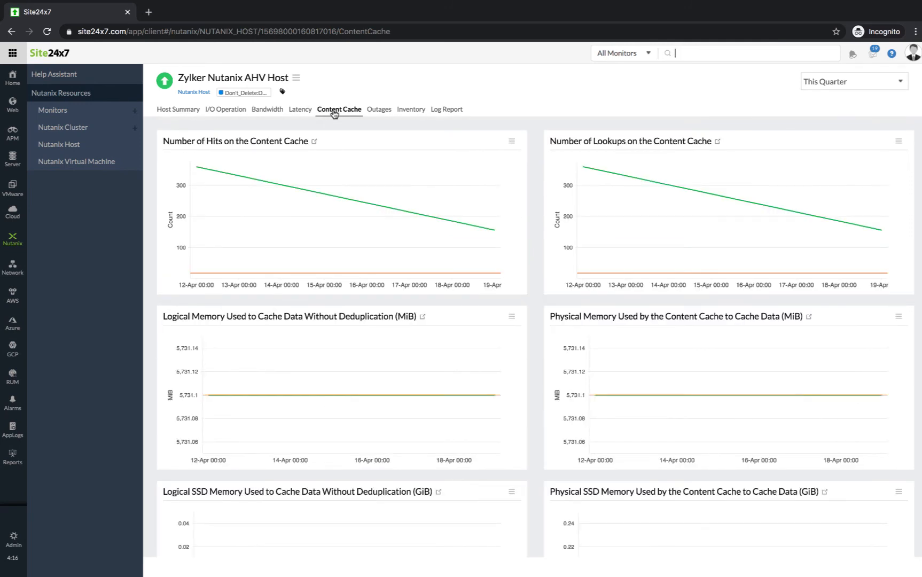
Step: Review the Zylker Nutanix VM summary, then its top storage containers by used and free space
click(75, 161)
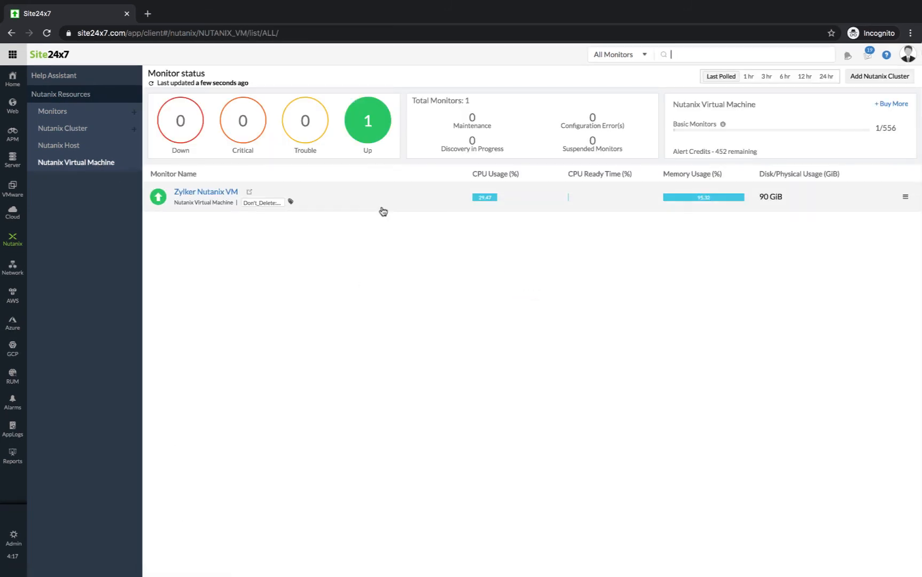
click(205, 191)
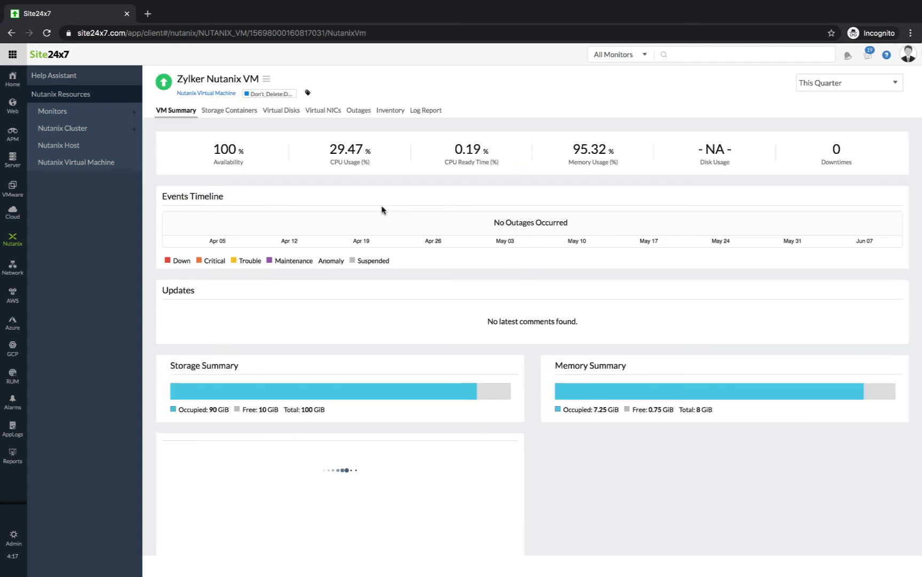
scroll(down, 3)
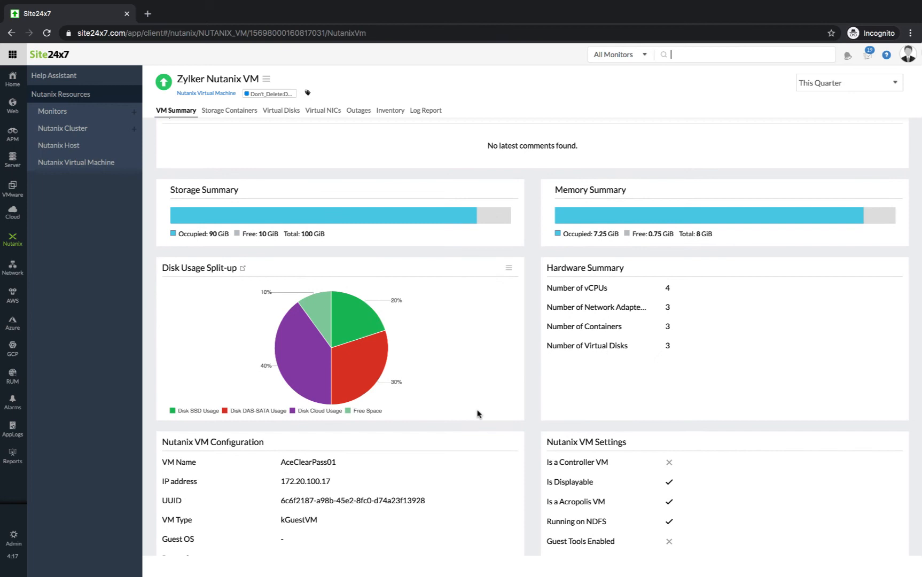
mouse_move(364, 369)
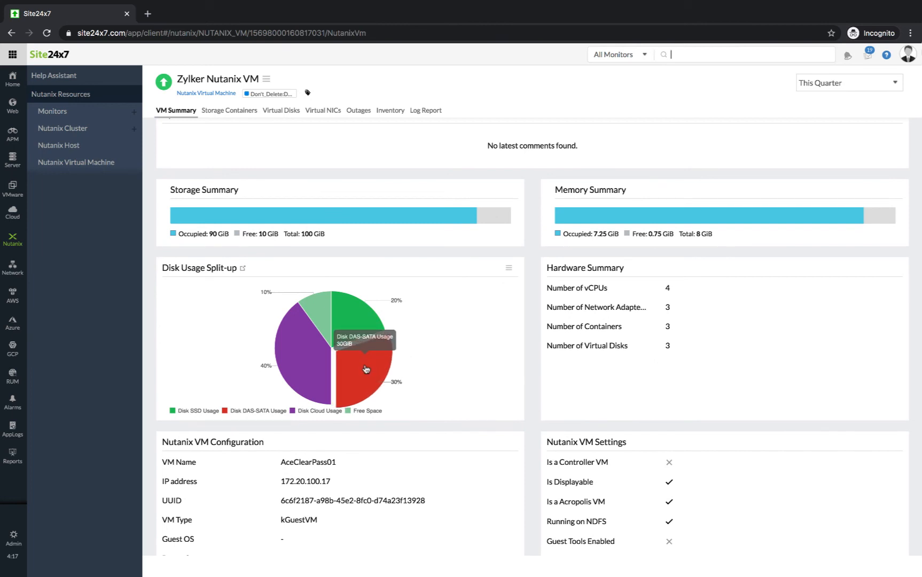
mouse_move(258, 151)
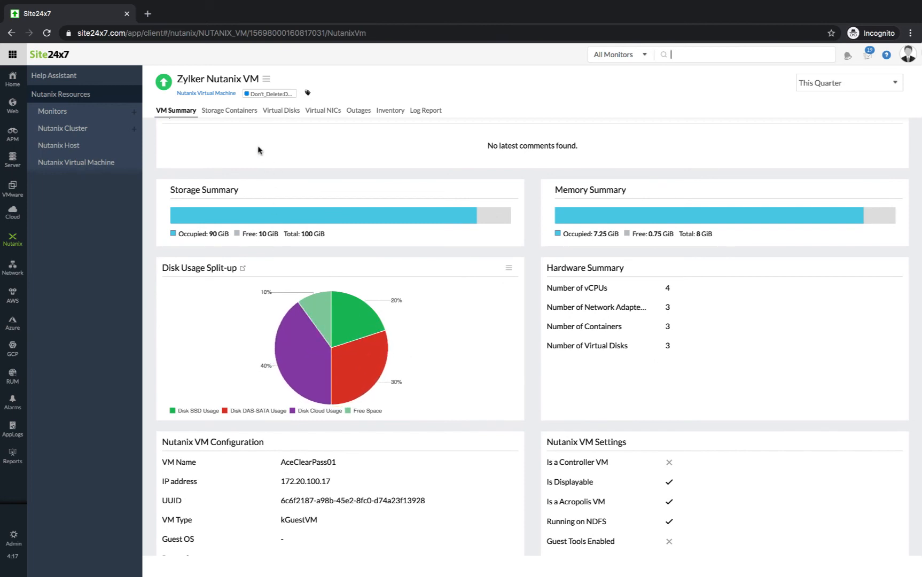
click(229, 110)
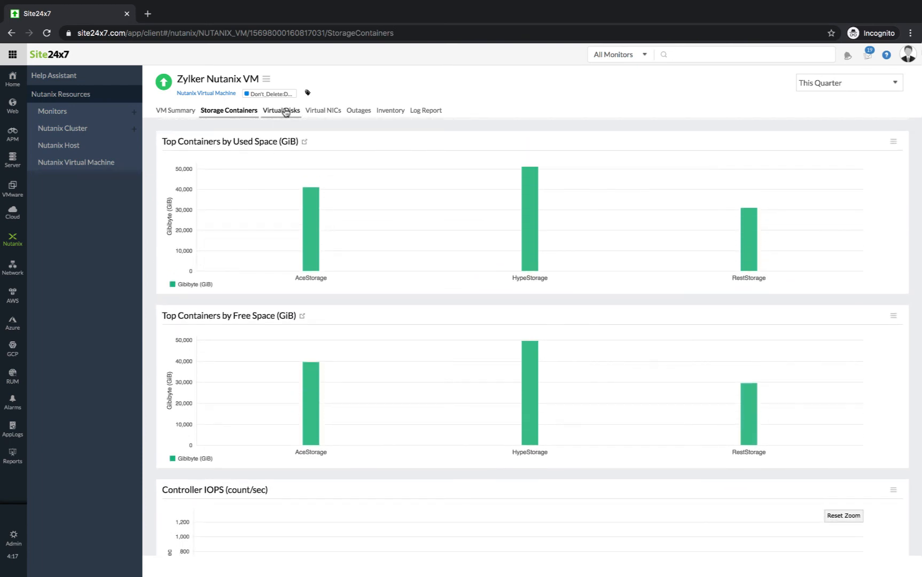
Step: Review the VM's virtual disk charts, then its virtual NIC packets received and transmitted
click(281, 112)
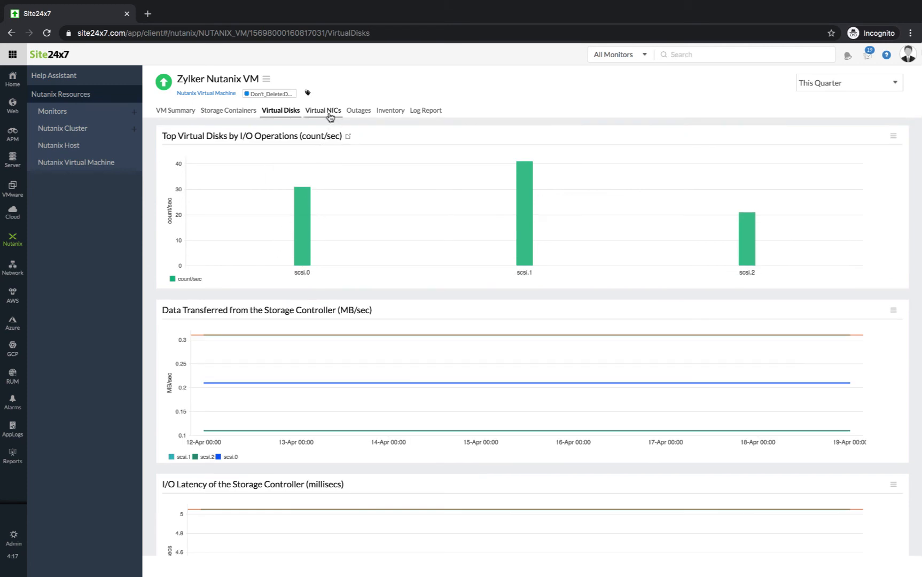
click(322, 111)
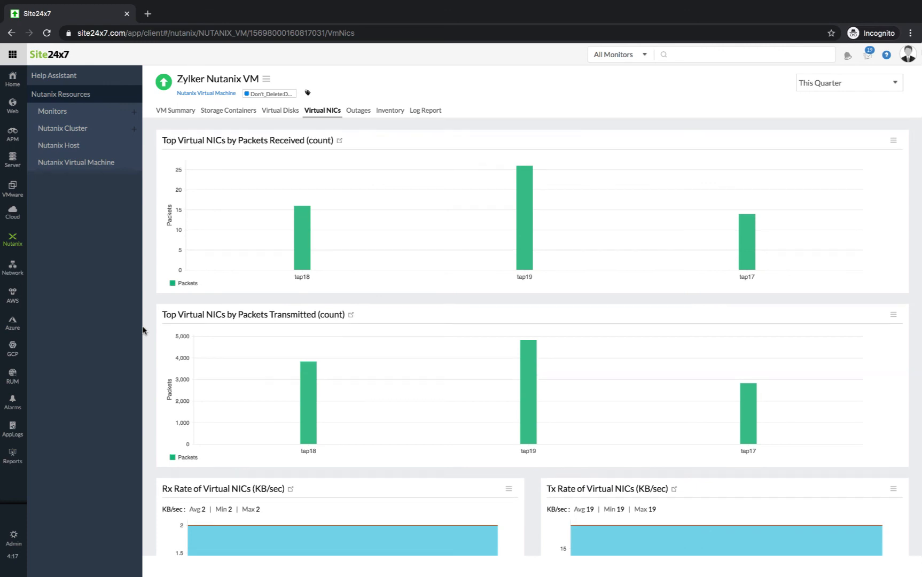
scroll(down, 3)
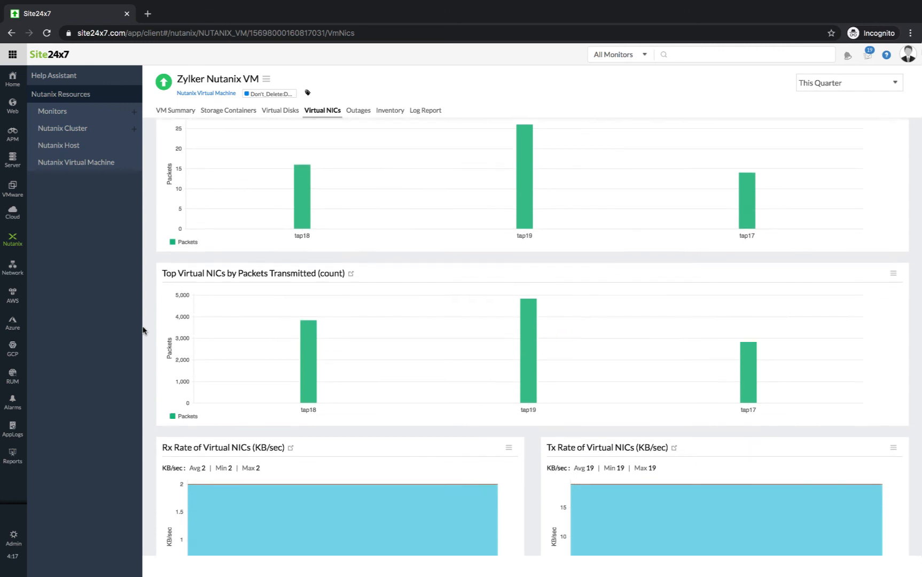
Step: Search the custom dashboards for 'nuta' and bring up the Nutanix dashboard
click(52, 111)
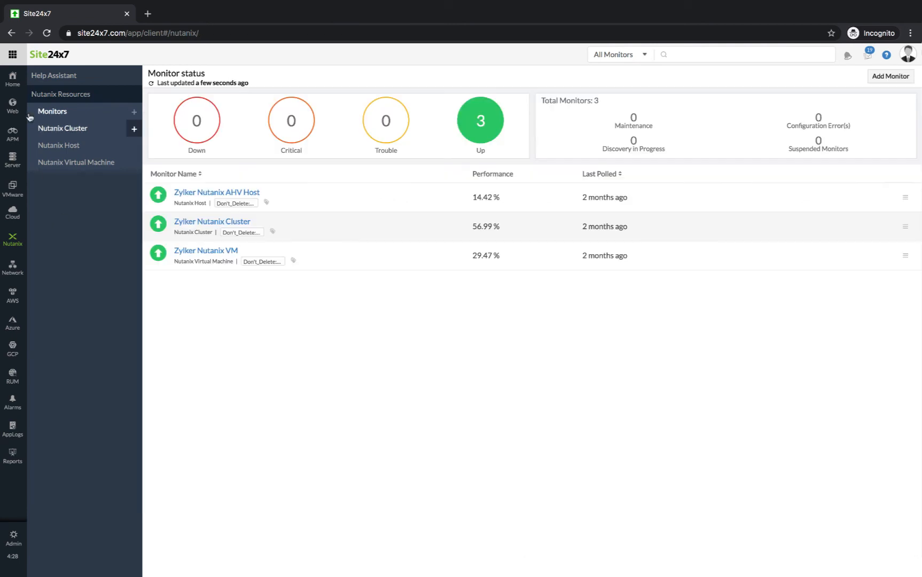
click(11, 78)
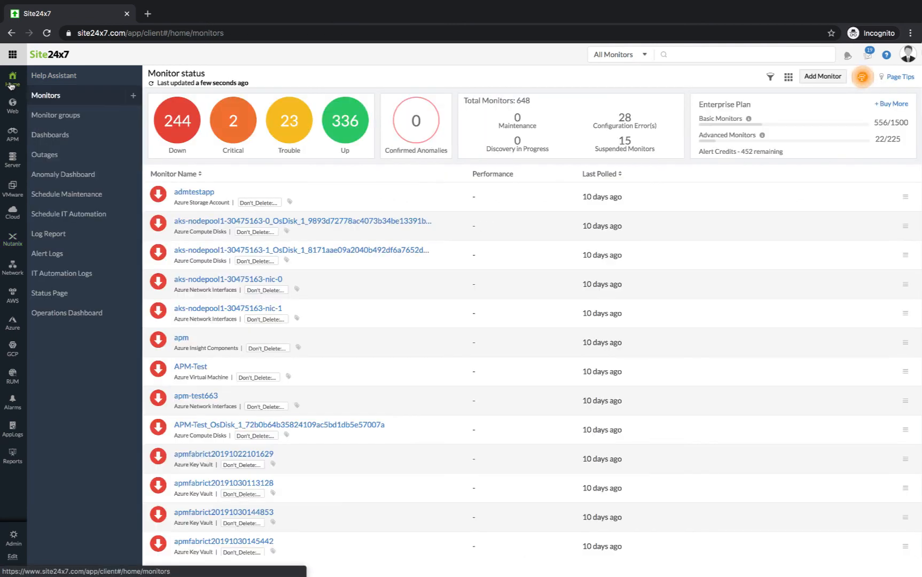
click(51, 134)
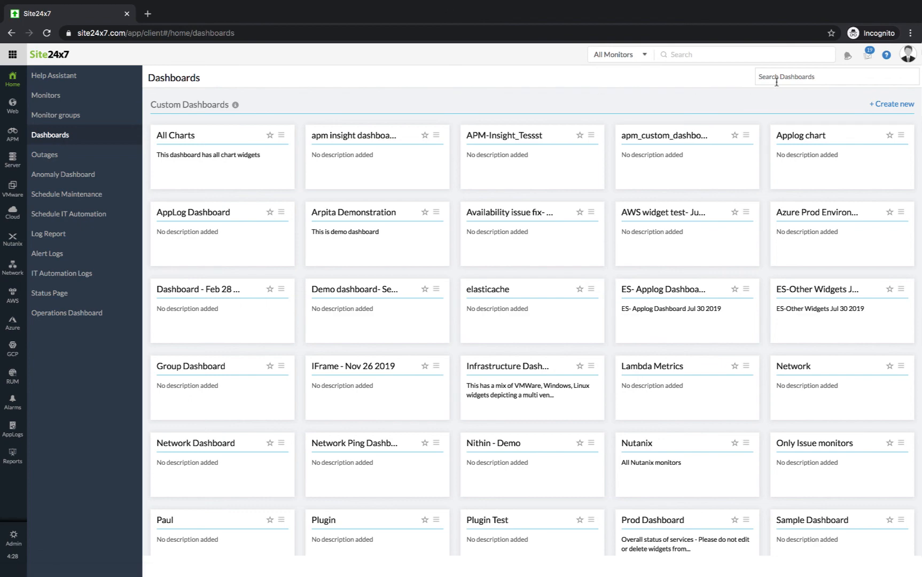
text(nuta)
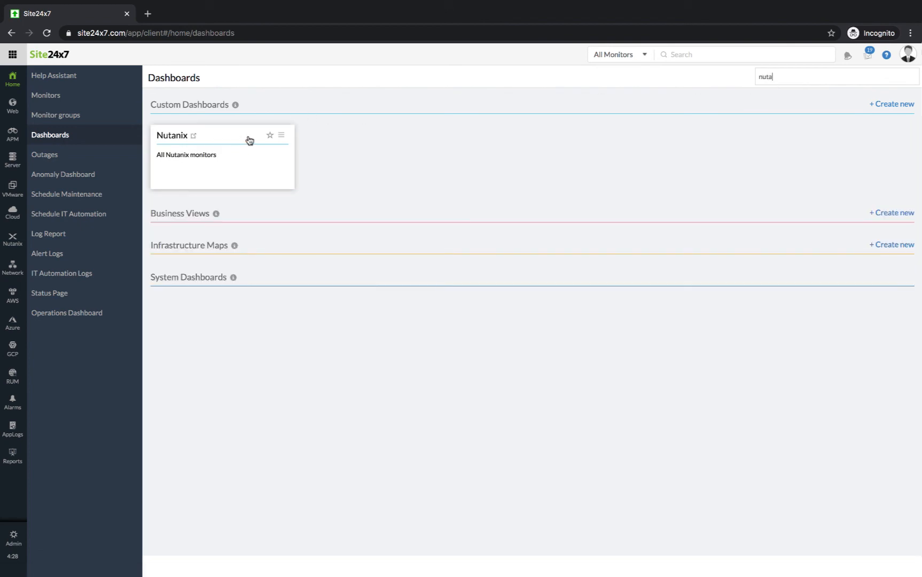
click(172, 136)
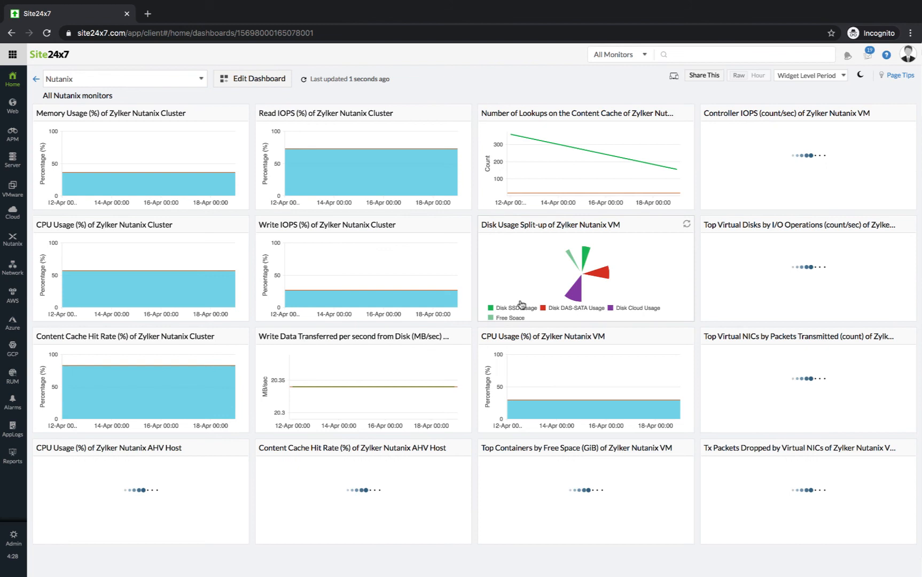